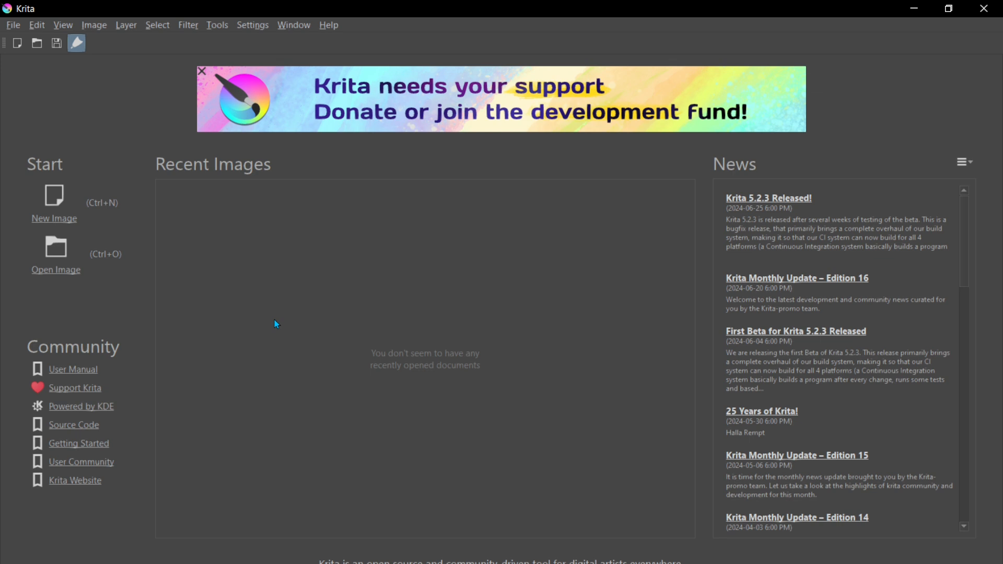
mouse_move(362, 260)
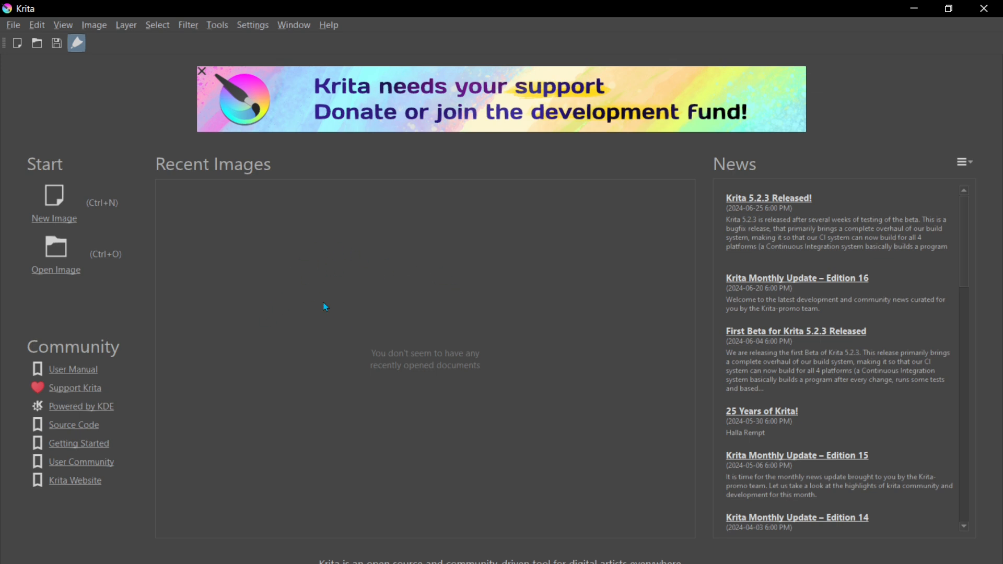
mouse_move(289, 304)
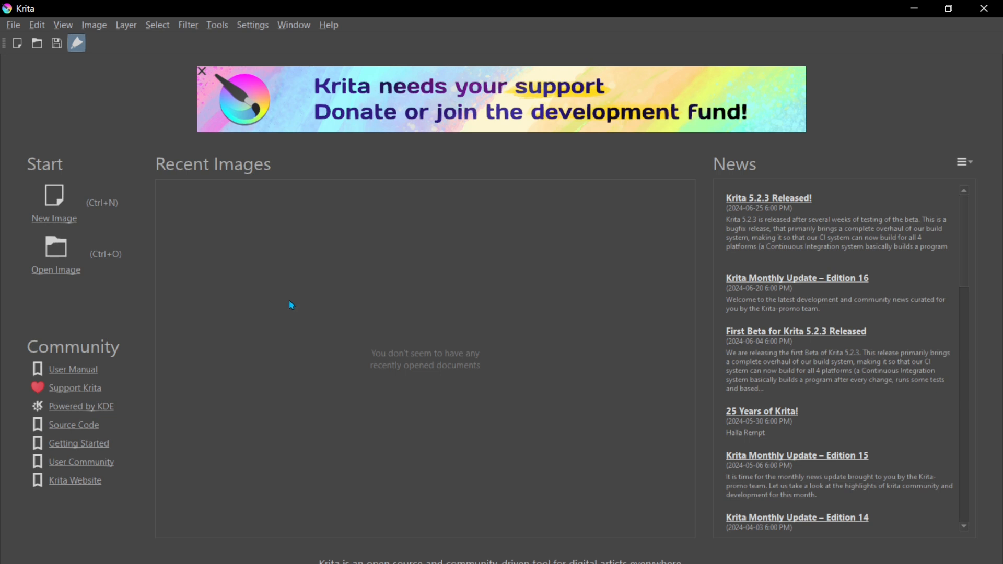
mouse_move(15, 30)
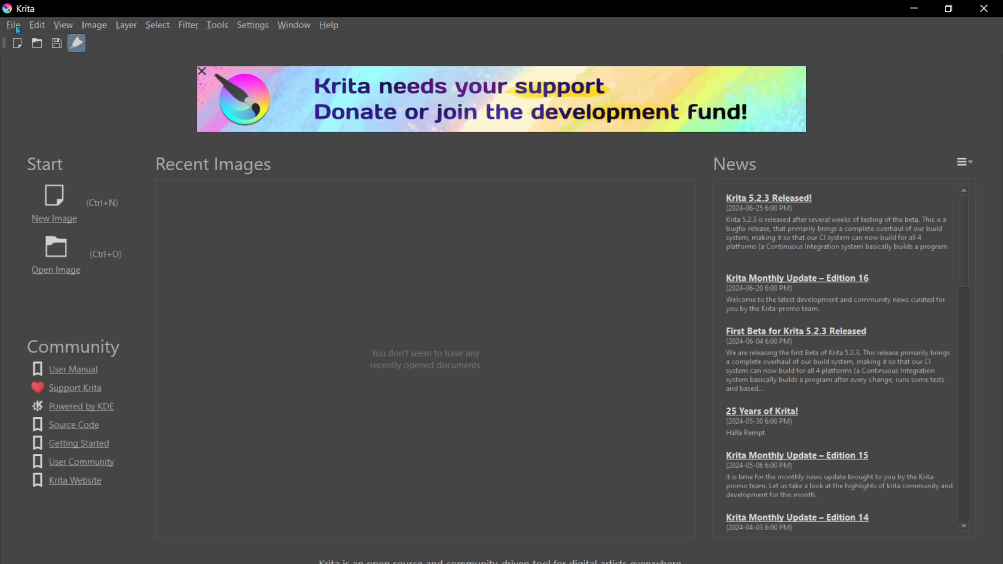
- Start a new image from the File menu, showing the 1080×1920 portrait canvas settings
click(12, 25)
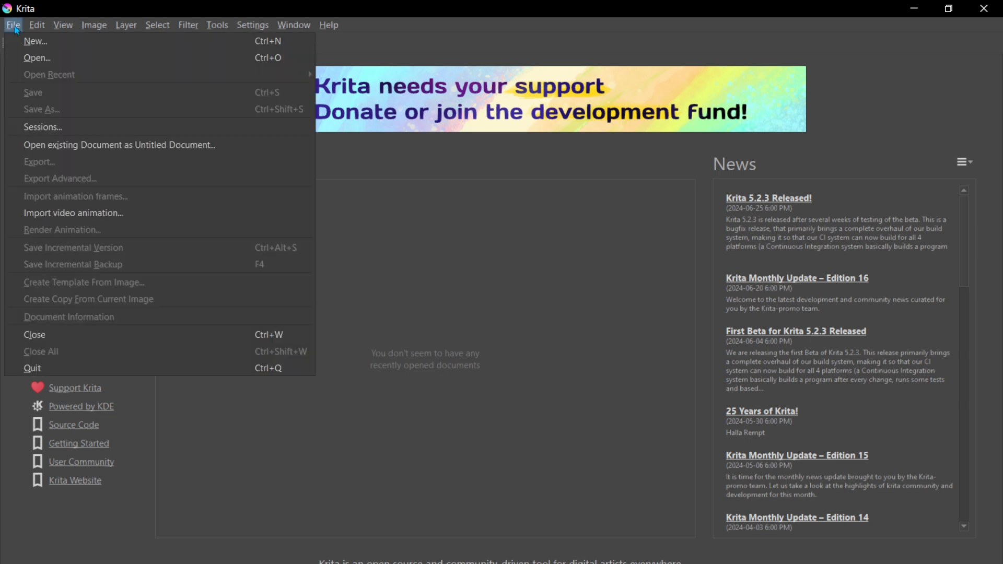
click(36, 41)
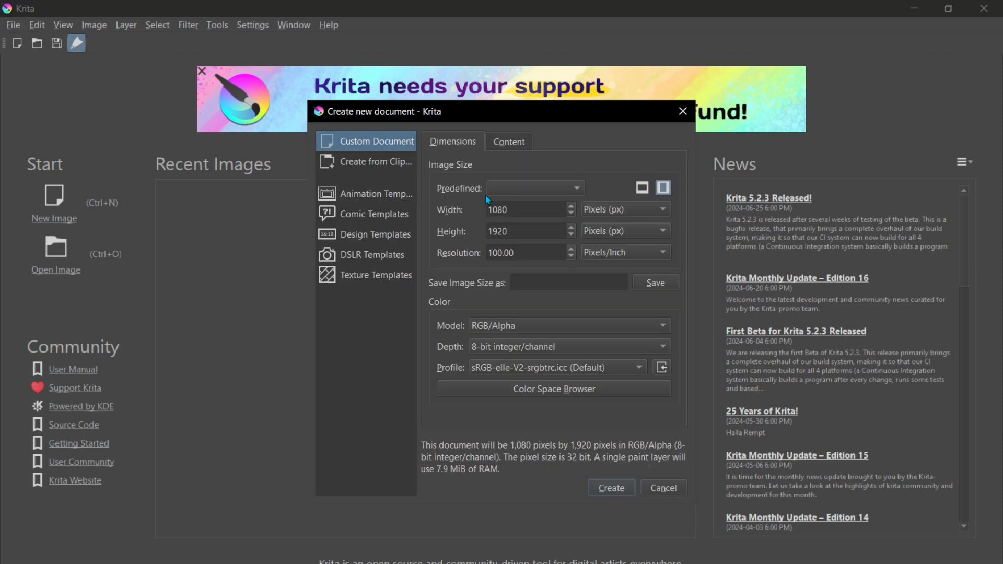
mouse_move(351, 406)
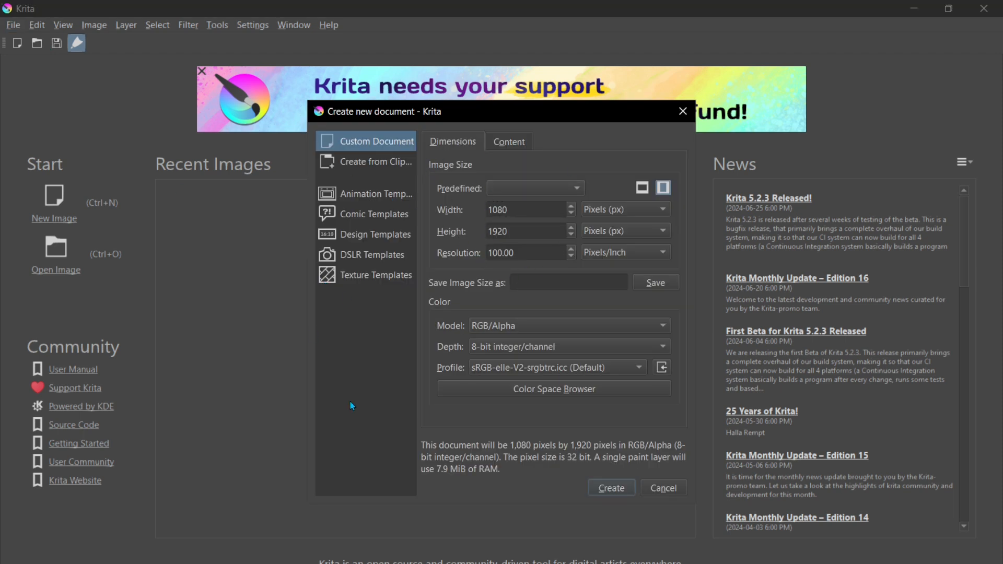
mouse_move(365, 365)
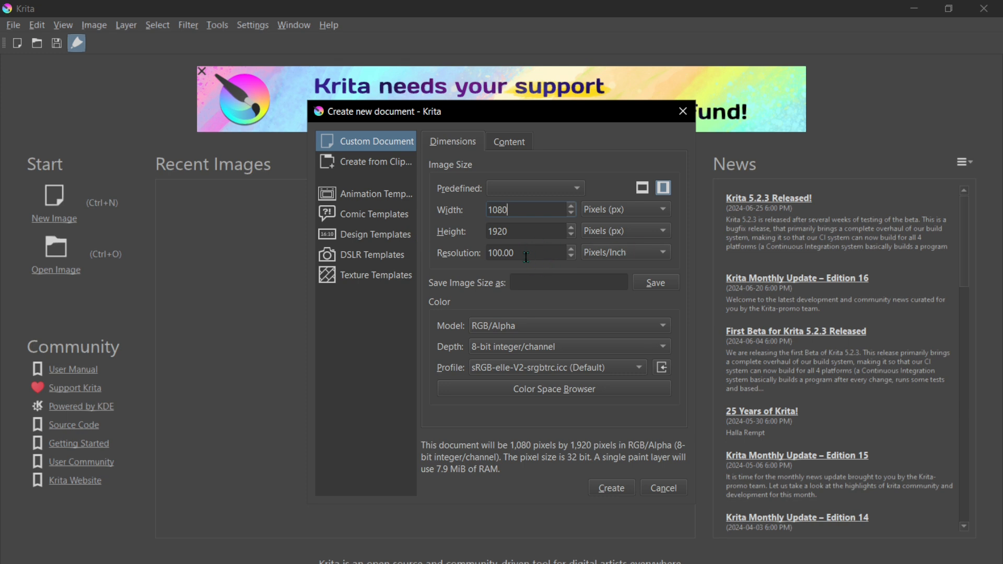
mouse_move(637, 363)
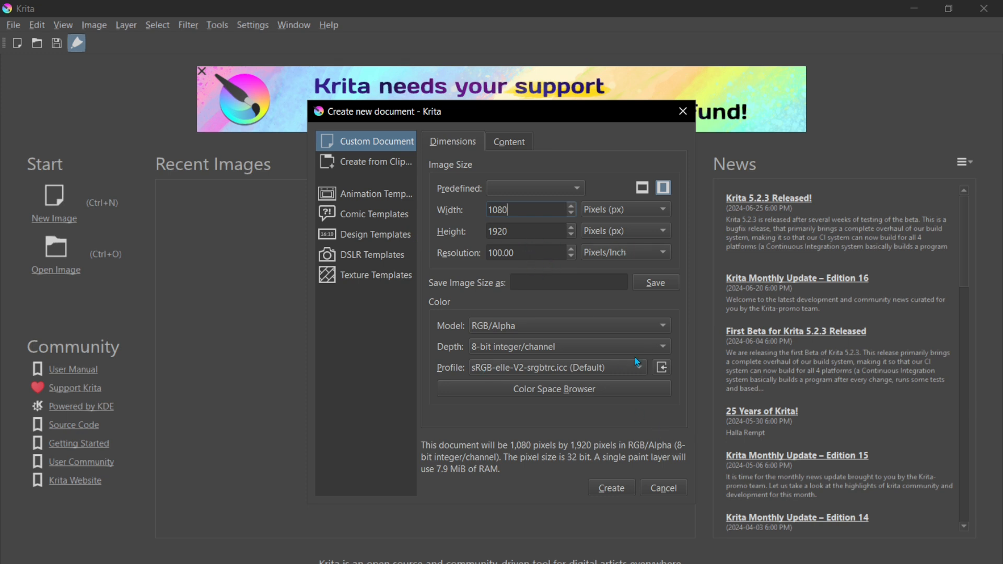
mouse_move(506, 334)
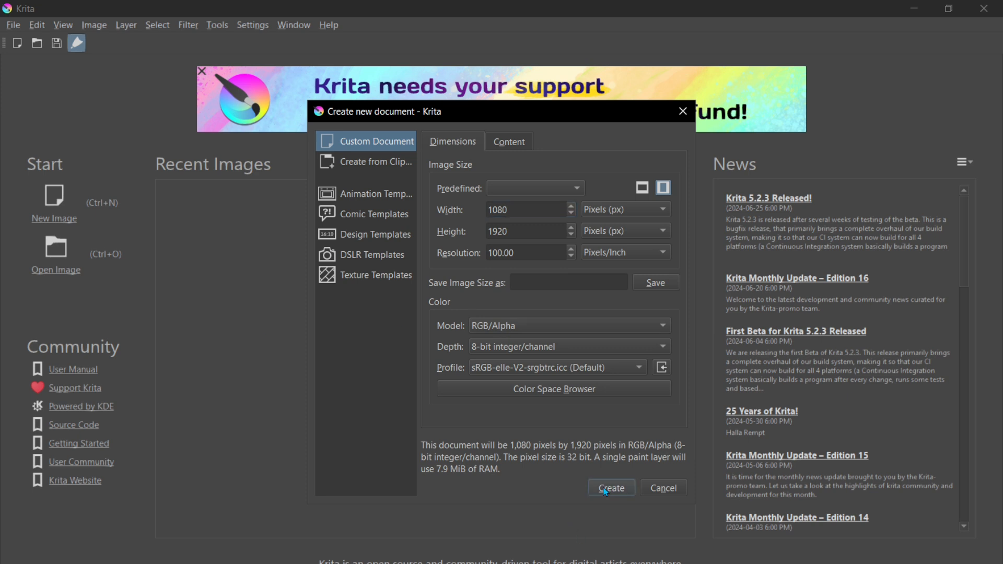
- Create the blank 1080×1920 portrait canvas, then close its tab
click(609, 488)
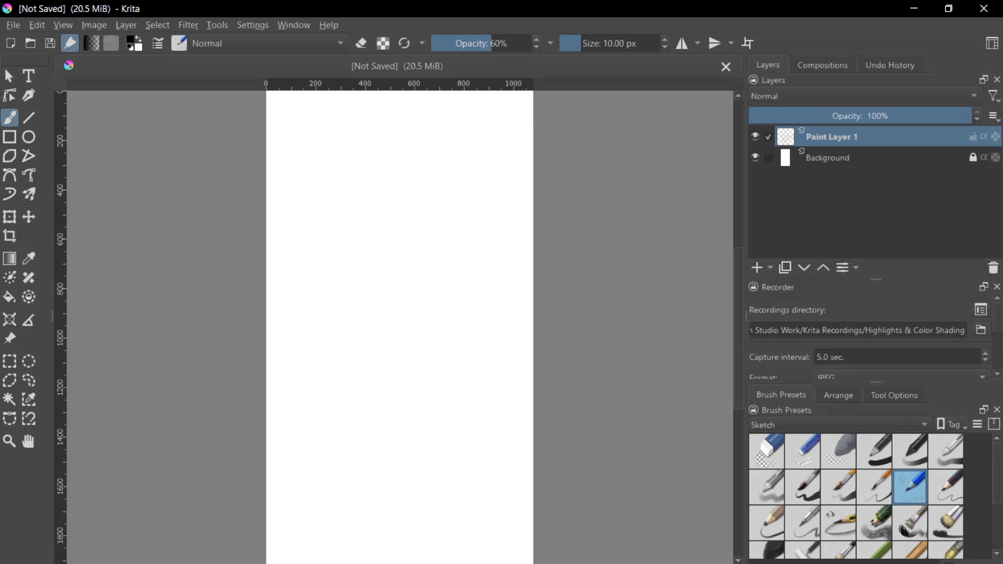
click(726, 67)
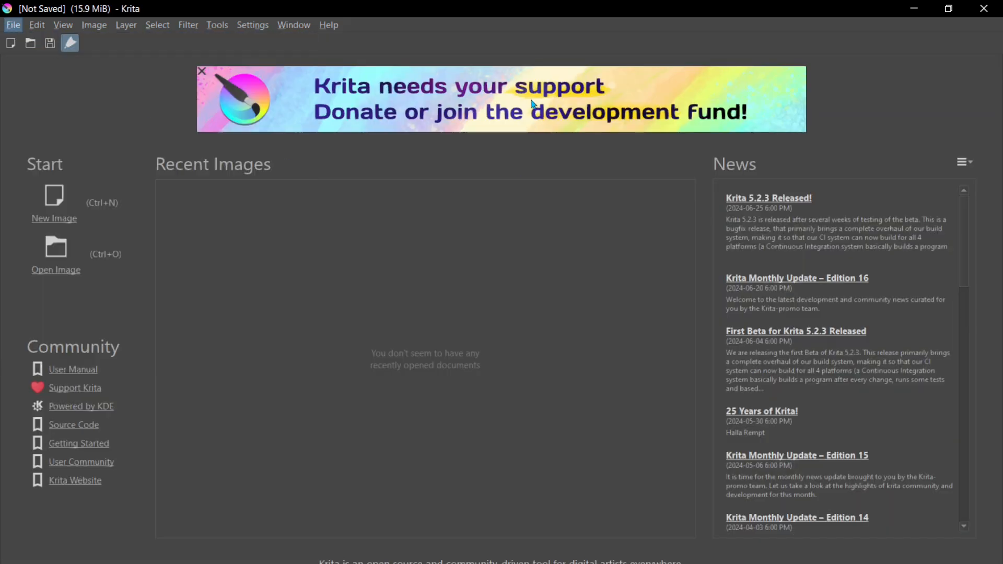
- Create a new landscape canvas 1920 pixels wide by 1080 pixels tall
click(53, 195)
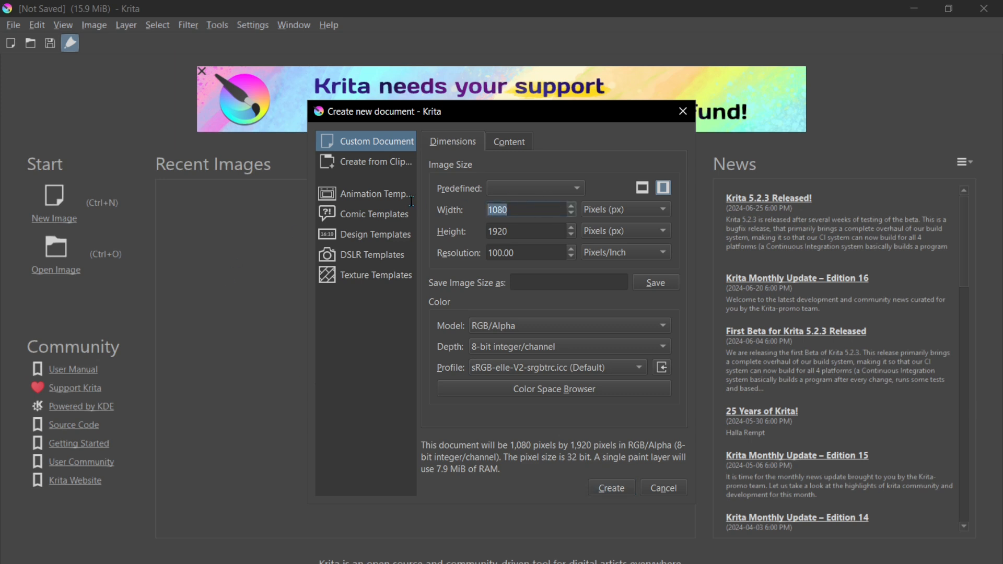
text(1920)
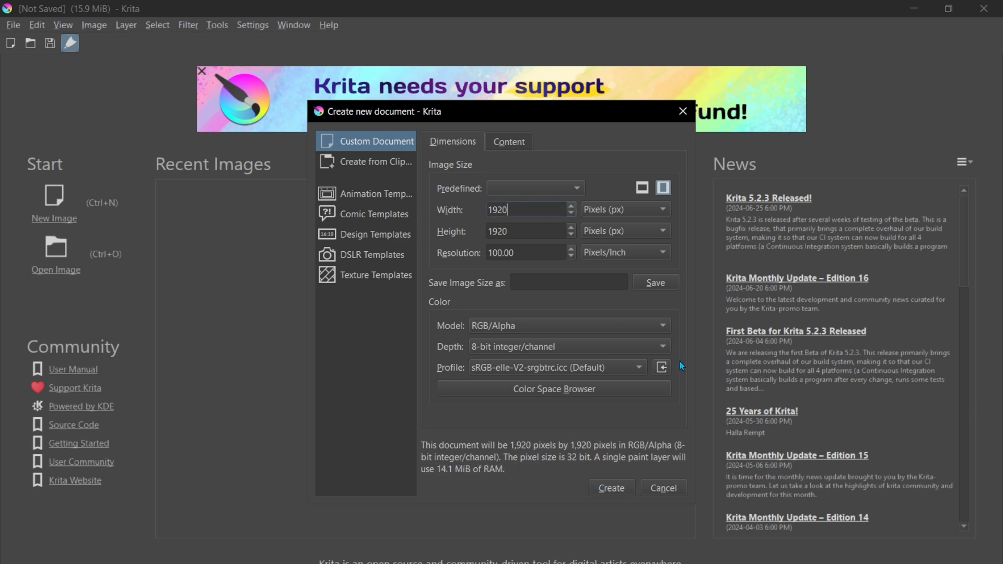
text(10)
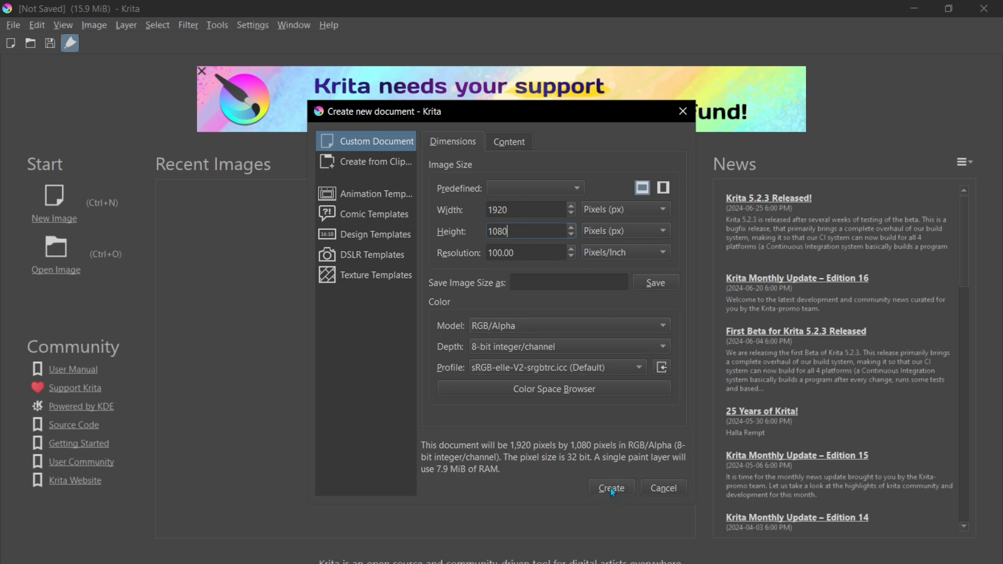
click(609, 488)
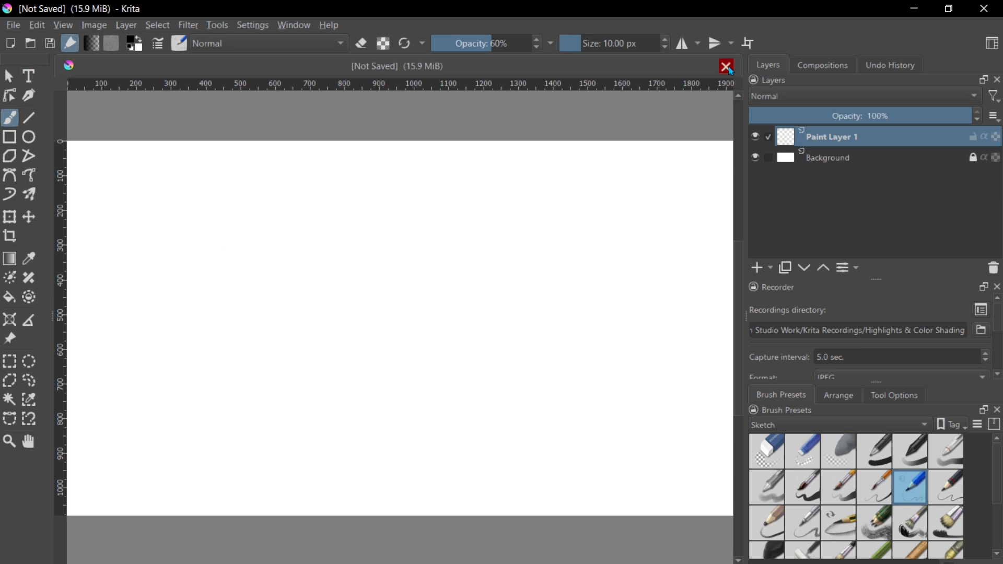
- Close the landscape canvas and start setting up a new image again
click(723, 67)
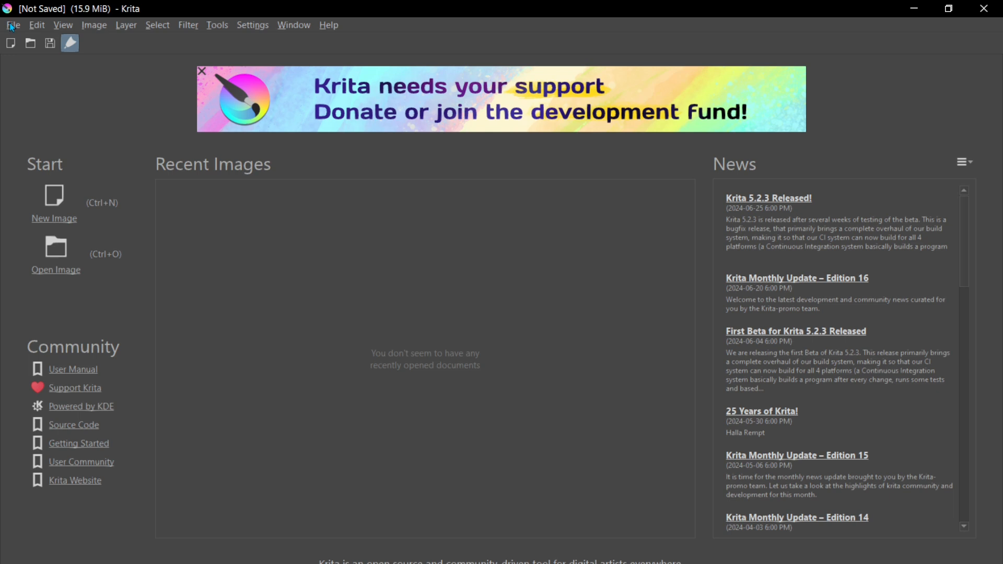
click(13, 24)
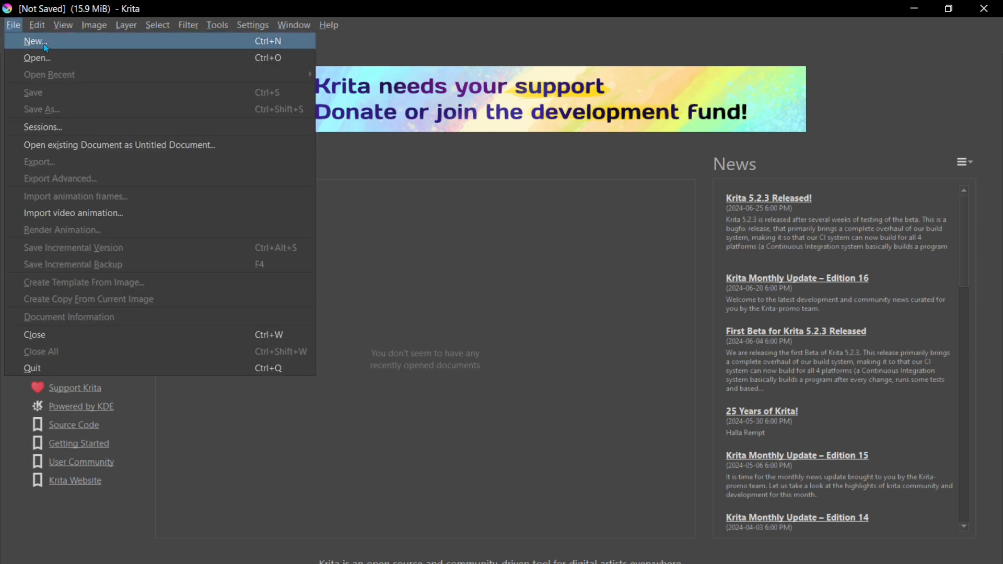
click(33, 41)
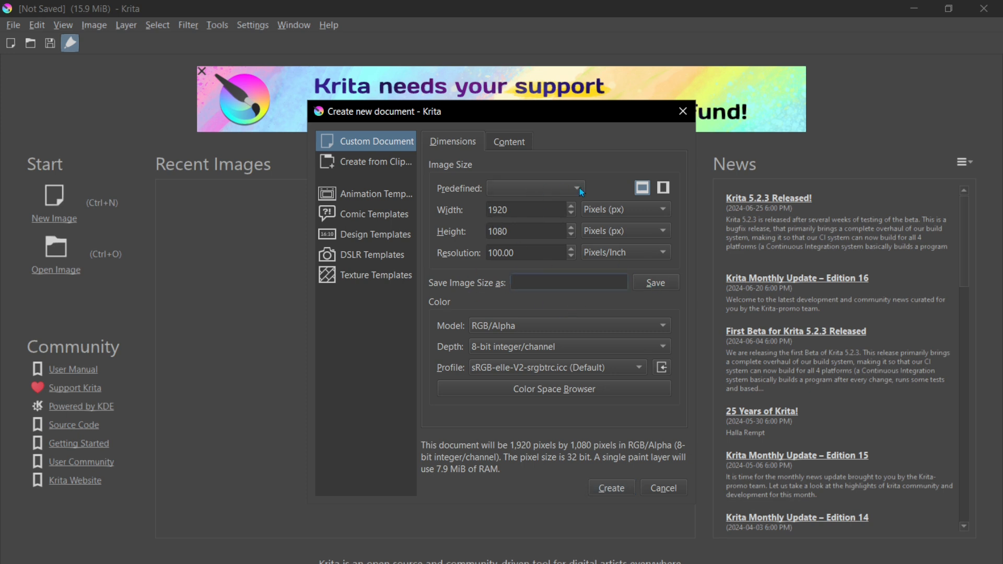
- Save the 1920×1080 size as a preset named 'Horizontal HD 1080p'
text(H)
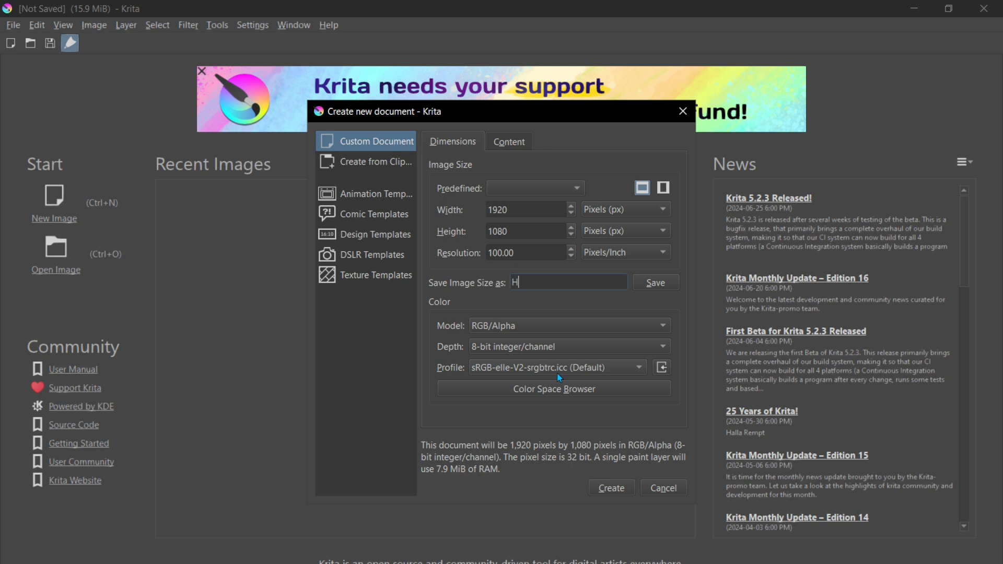
text(orizontal HD)
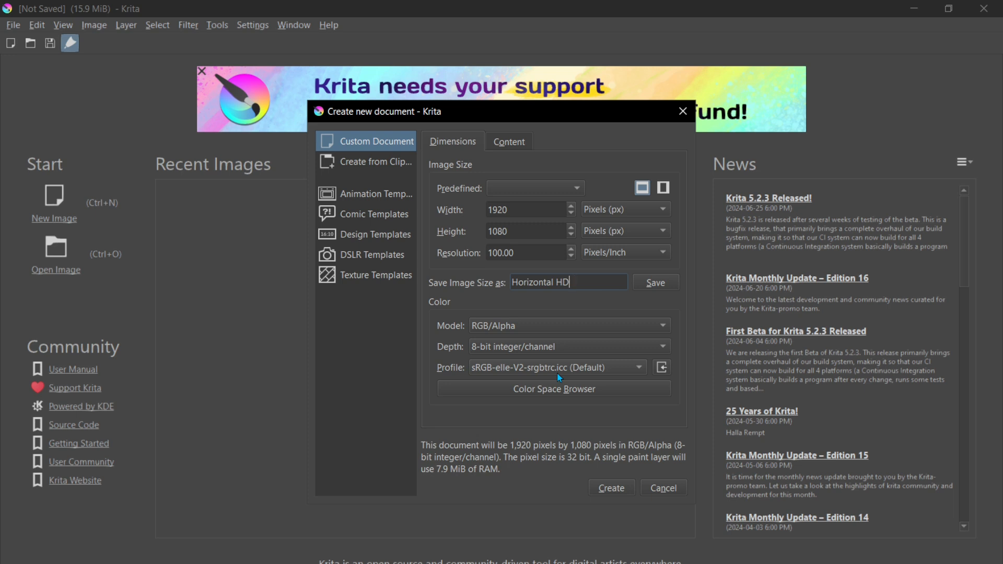
text(1080)
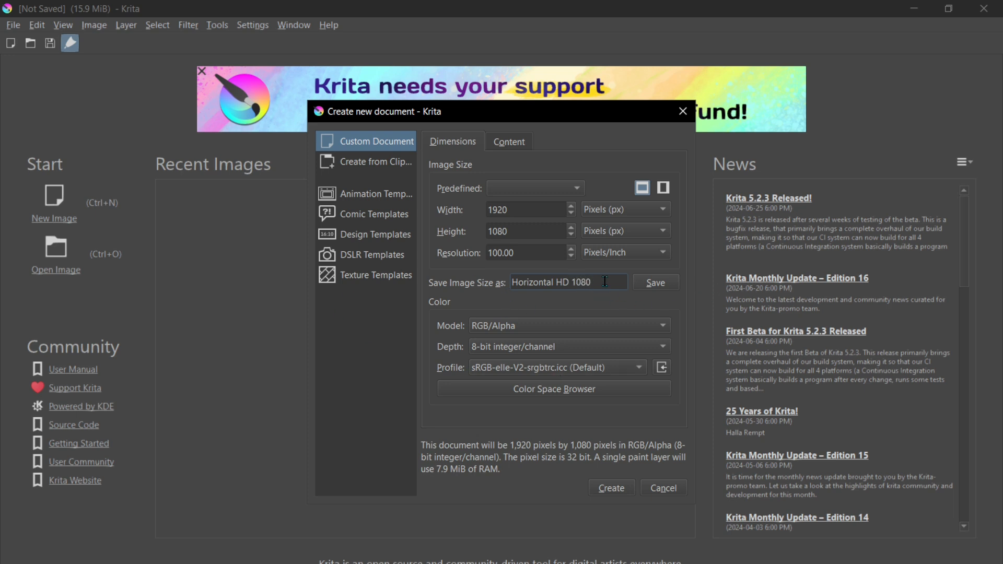
text(p)
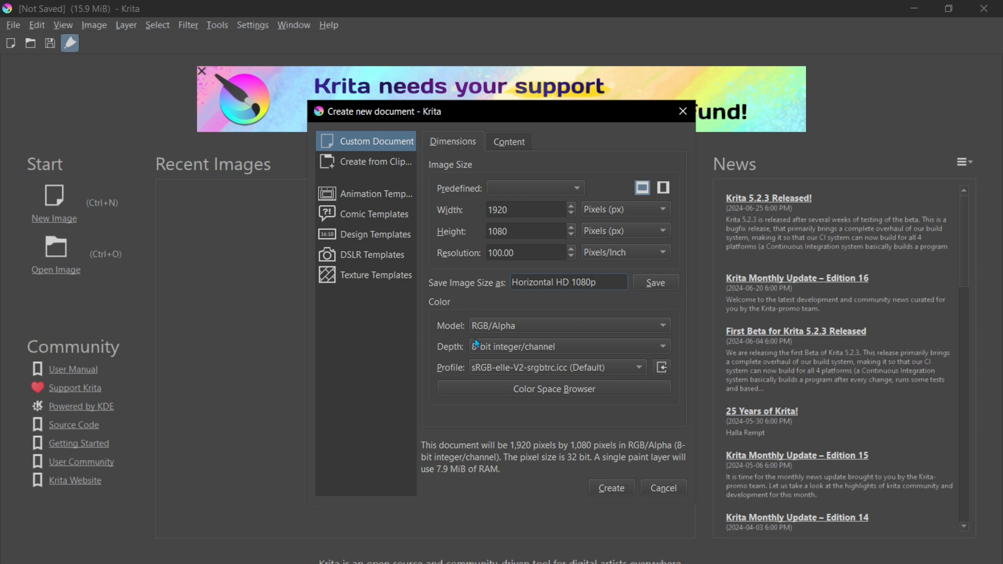
click(566, 282)
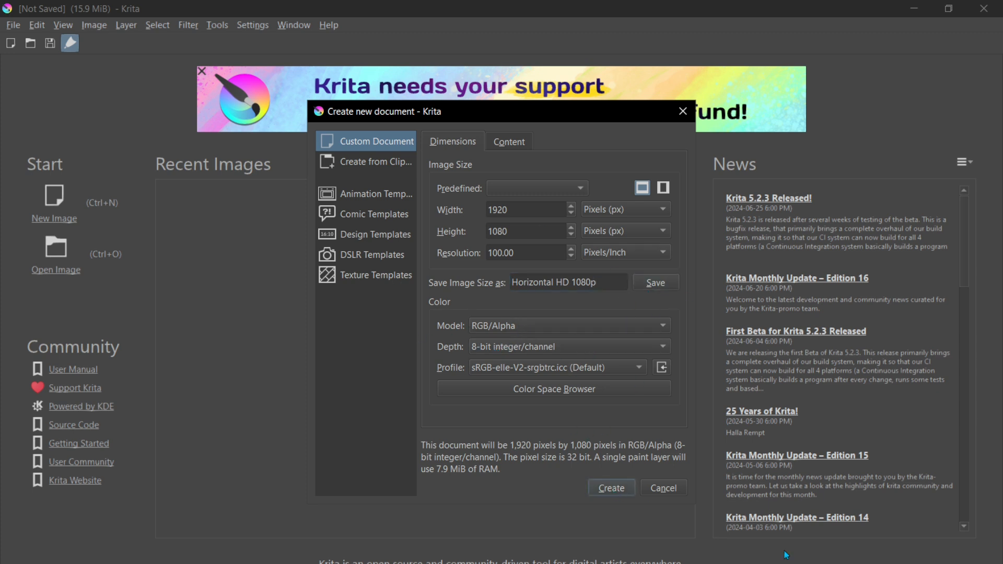
- Create a 1920×1080 canvas from the Horizontal HD 1080p predefined size, then close it
click(609, 489)
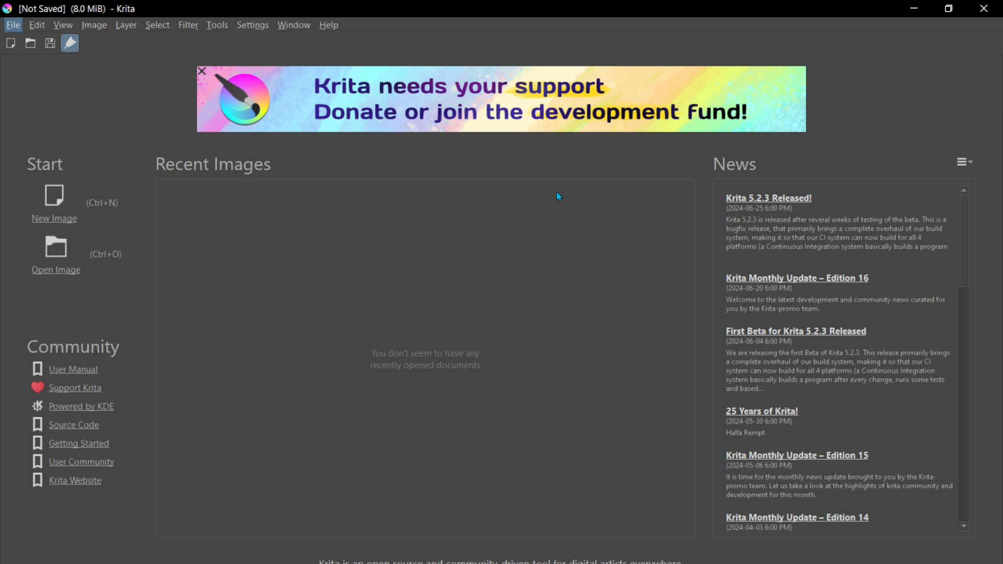
click(54, 195)
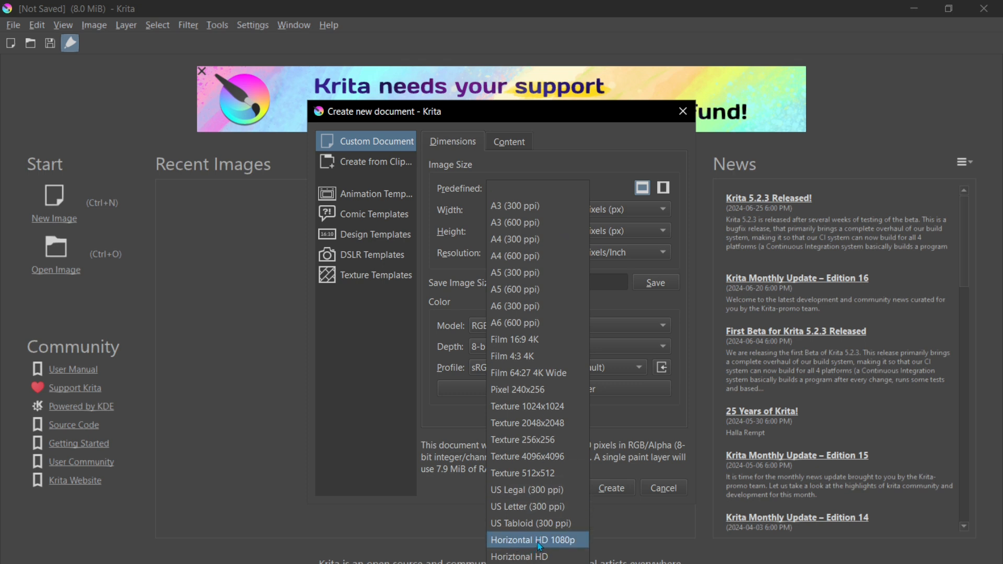
click(534, 540)
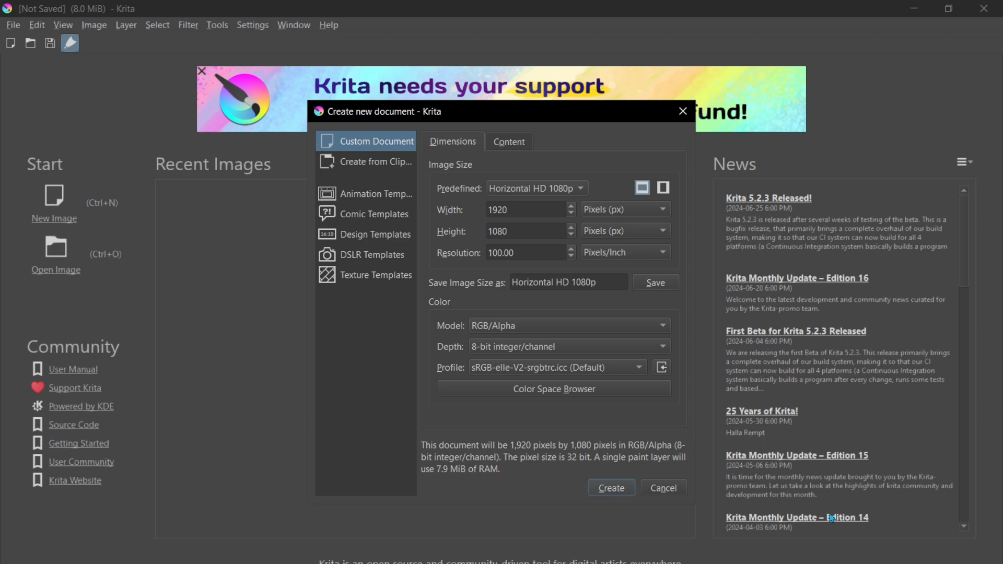
click(609, 488)
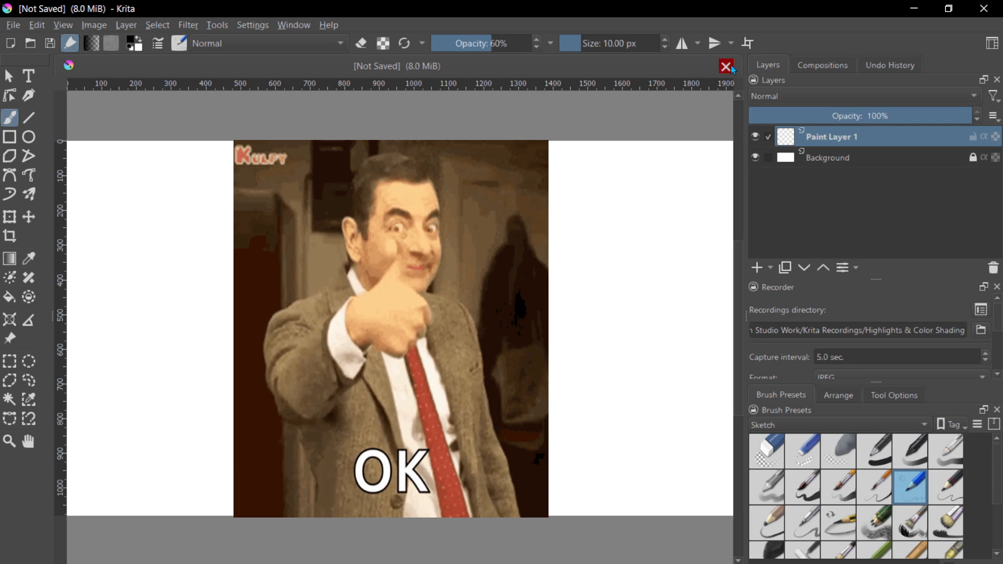
click(726, 66)
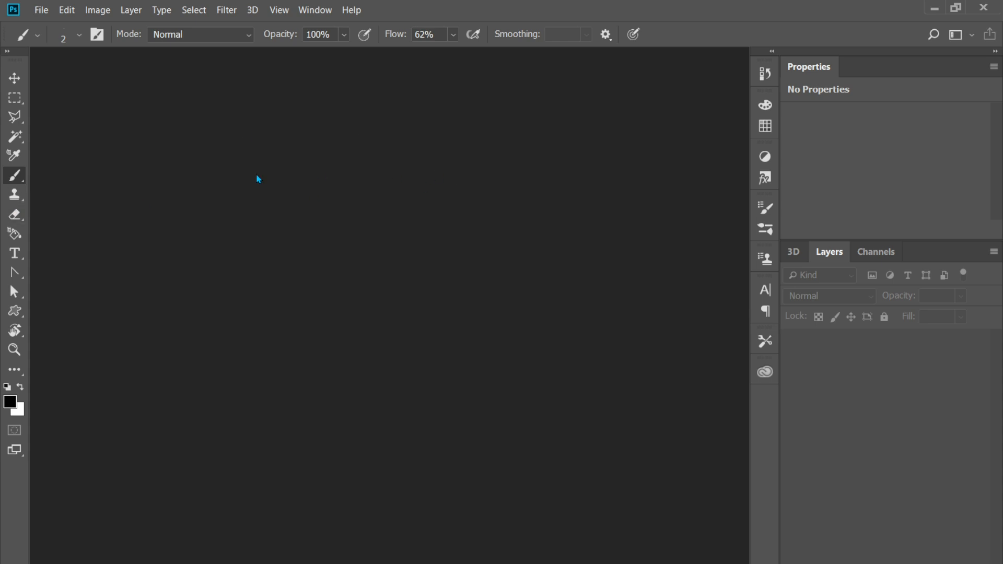
mouse_move(375, 150)
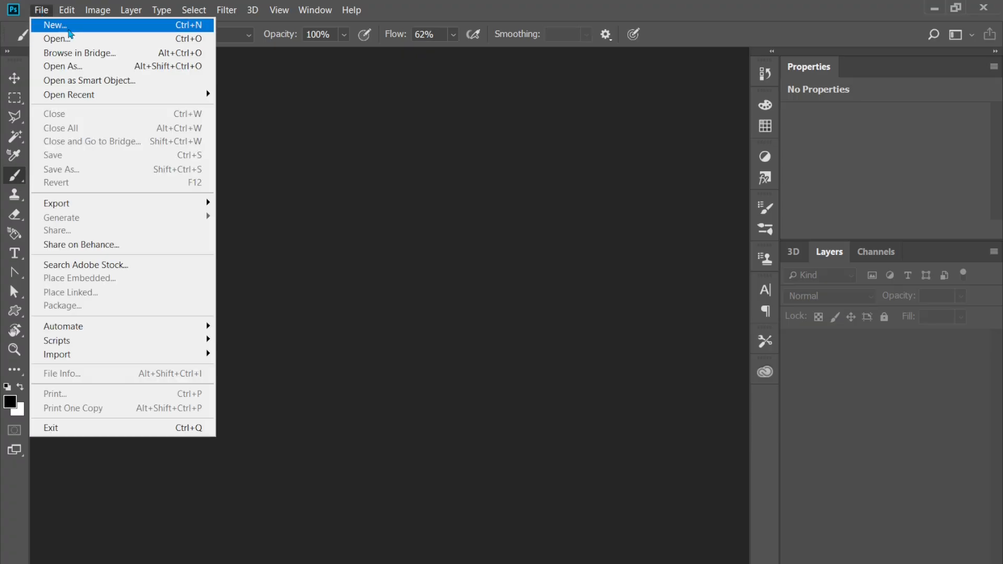
- Start a new 1080×1920 document at 150 ppi and choose the background fill
click(55, 25)
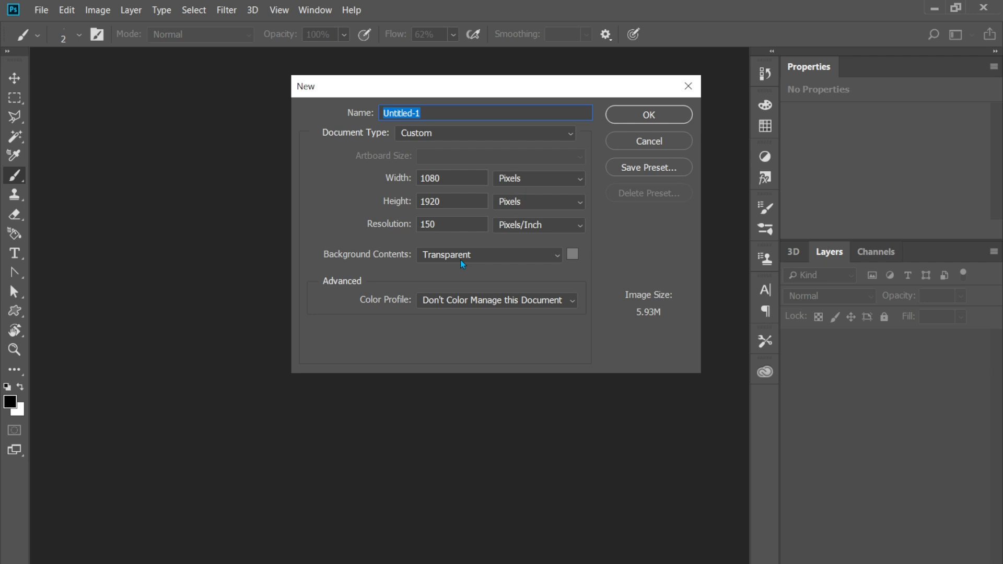
mouse_move(278, 205)
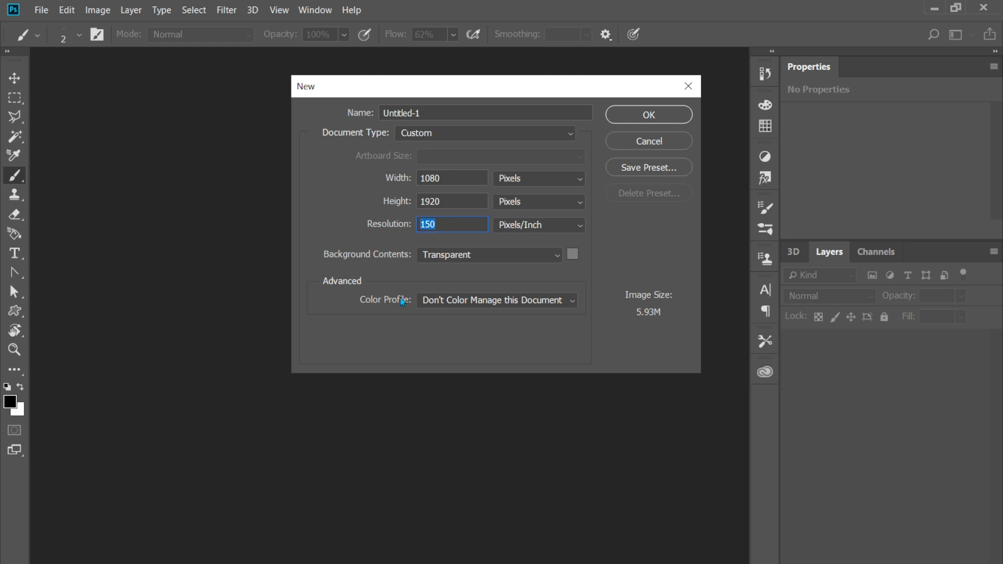
text(72)
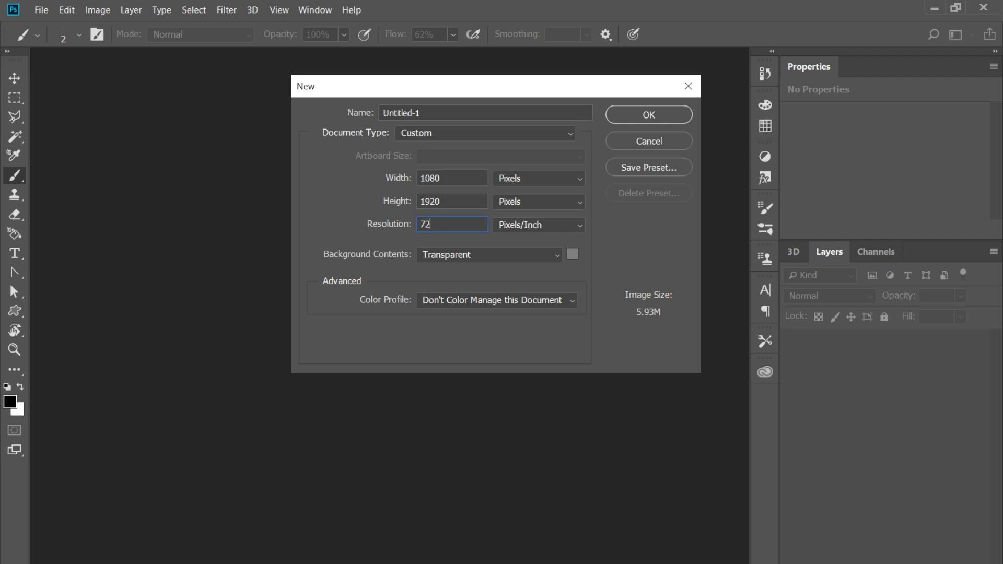
text(150)
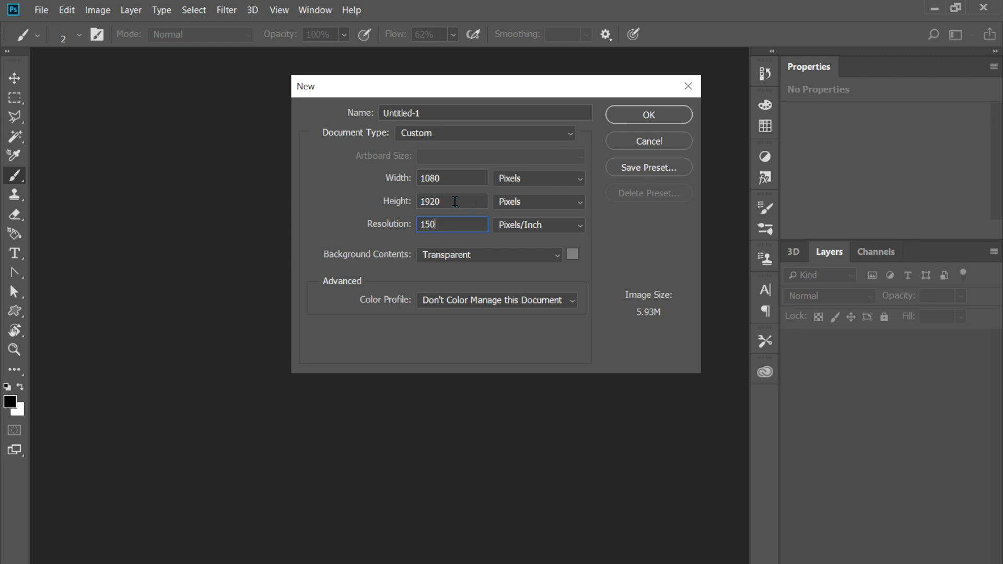
click(488, 255)
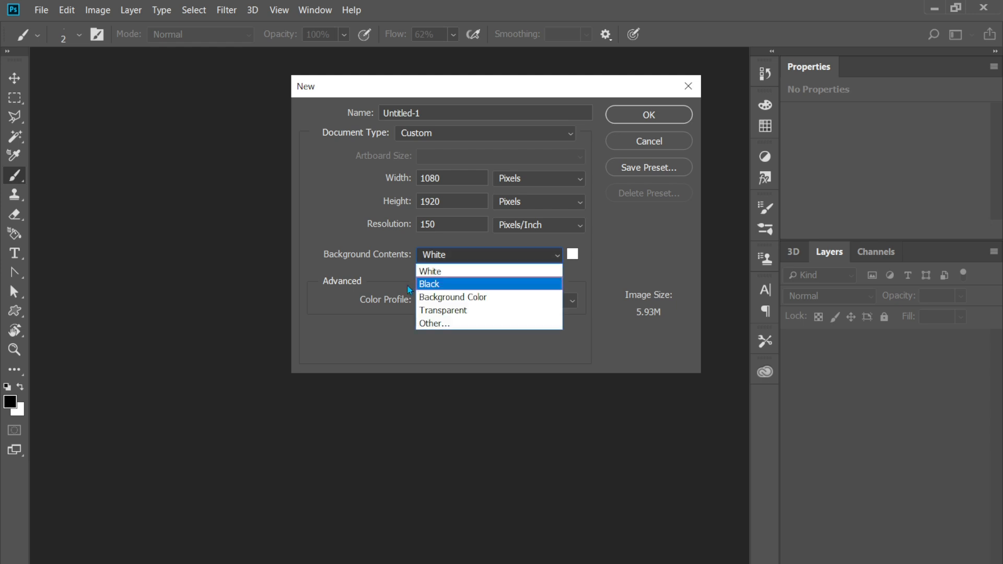
mouse_move(435, 324)
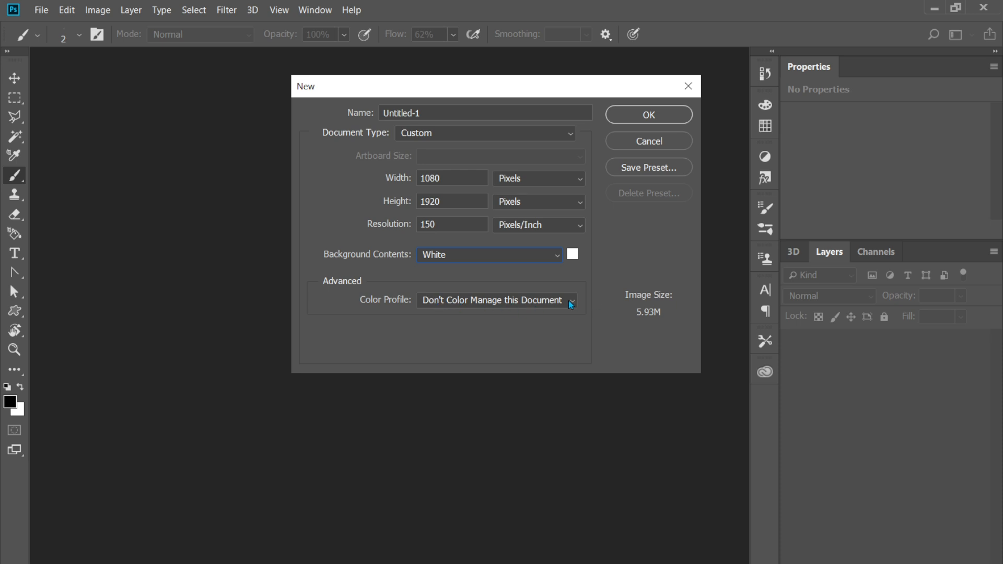
- Use the Working RGB sRGB colour profile and create the white-background document
click(569, 300)
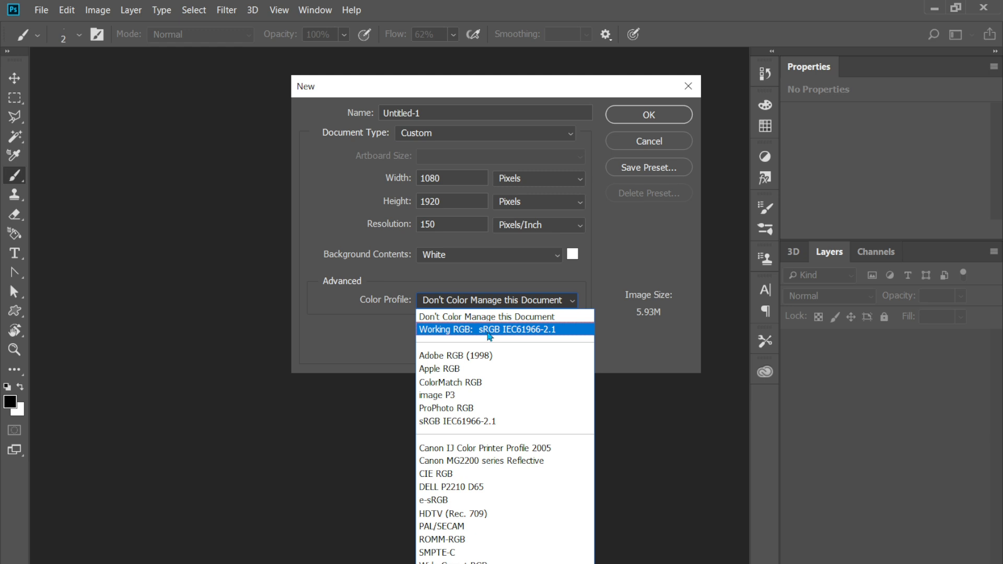
click(489, 329)
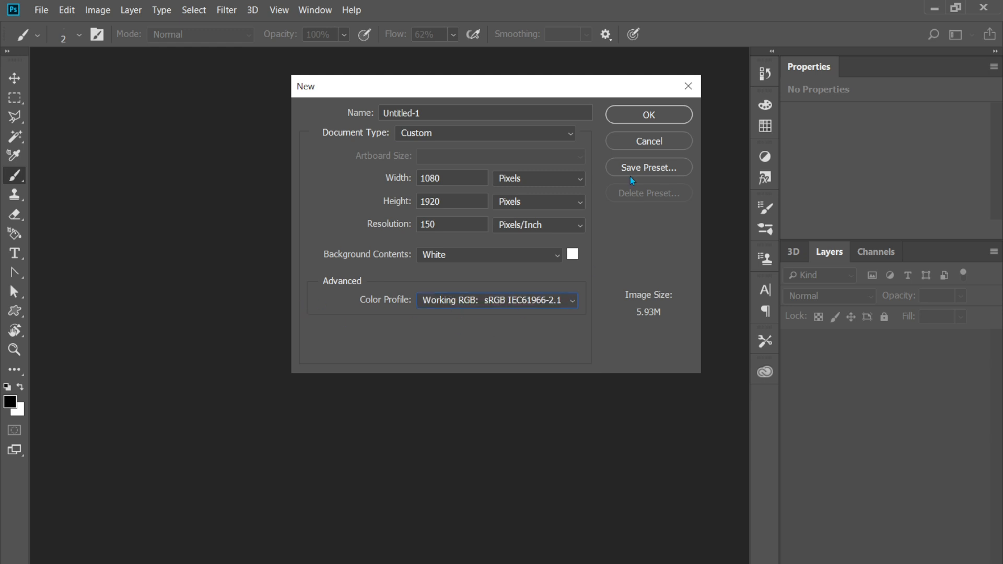
click(648, 115)
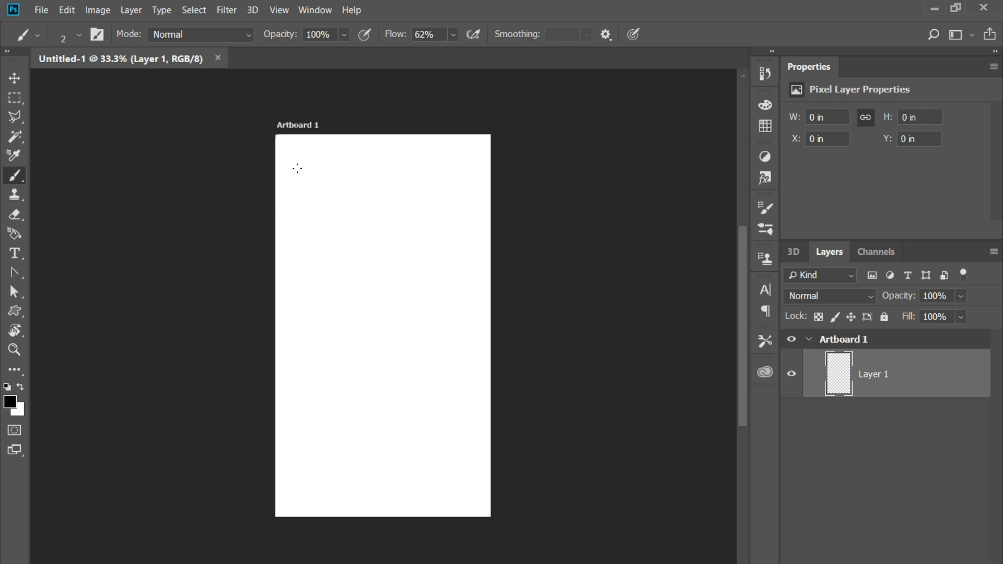
mouse_move(302, 193)
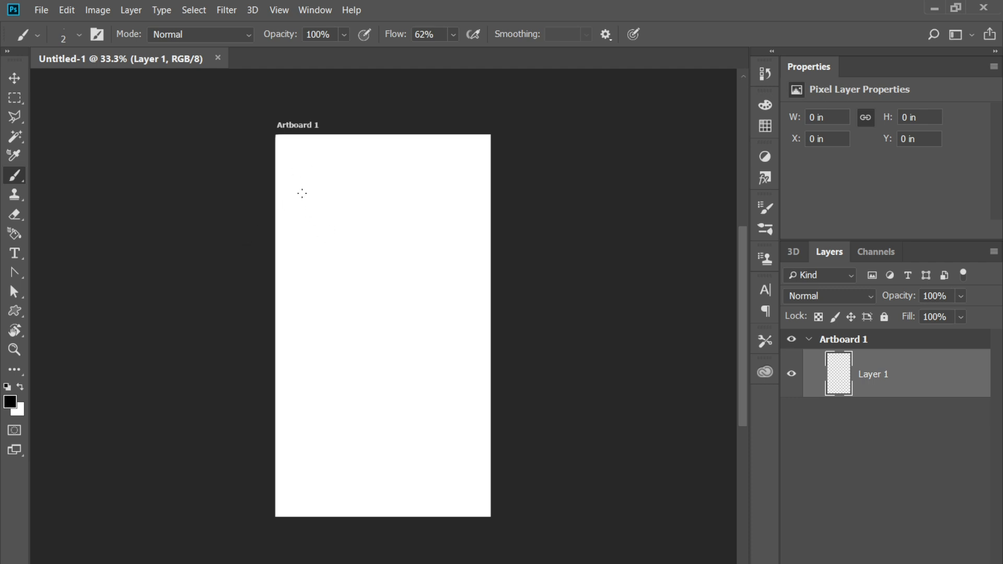
- Scribble test brush strokes on the portrait canvas, then close it without saving
drag(301, 193, 306, 396)
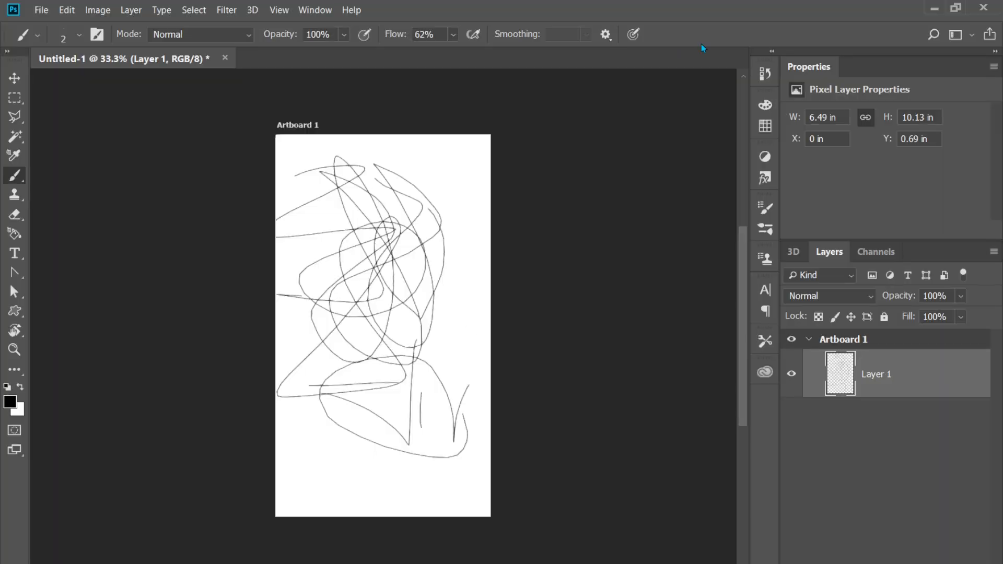
click(225, 59)
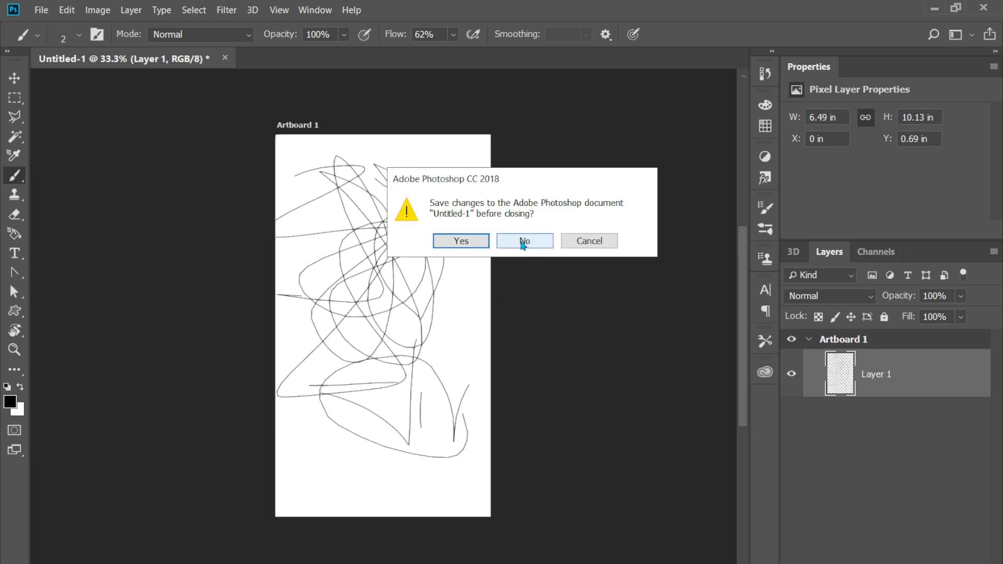
click(523, 240)
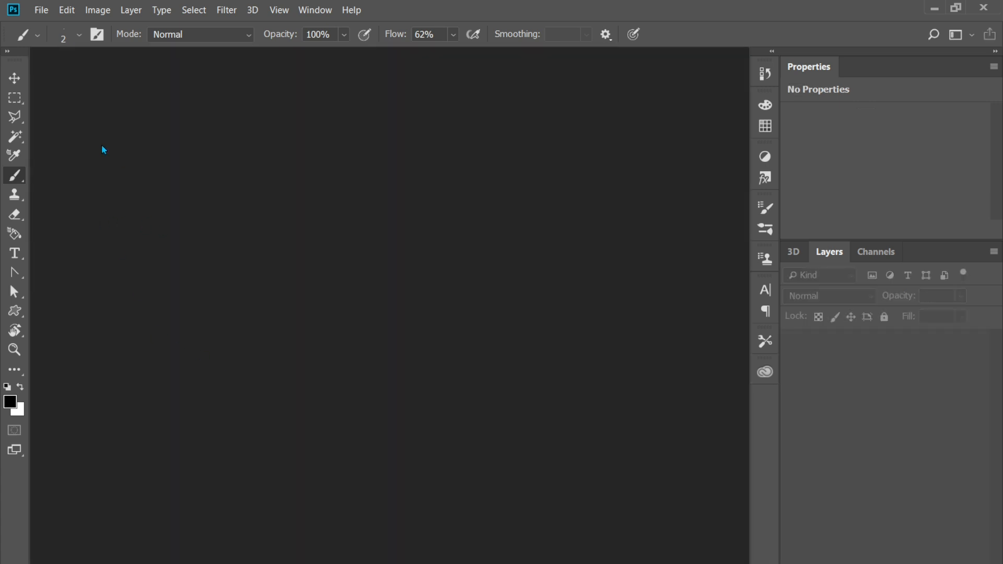
click(41, 10)
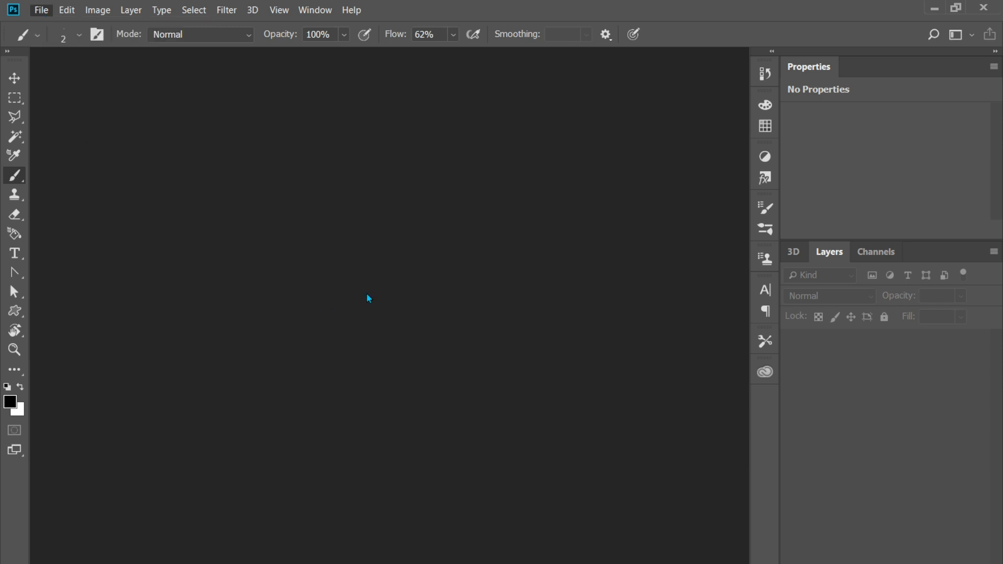
- Create a new 1920×1080 landscape document at 150 ppi with a white background
click(41, 9)
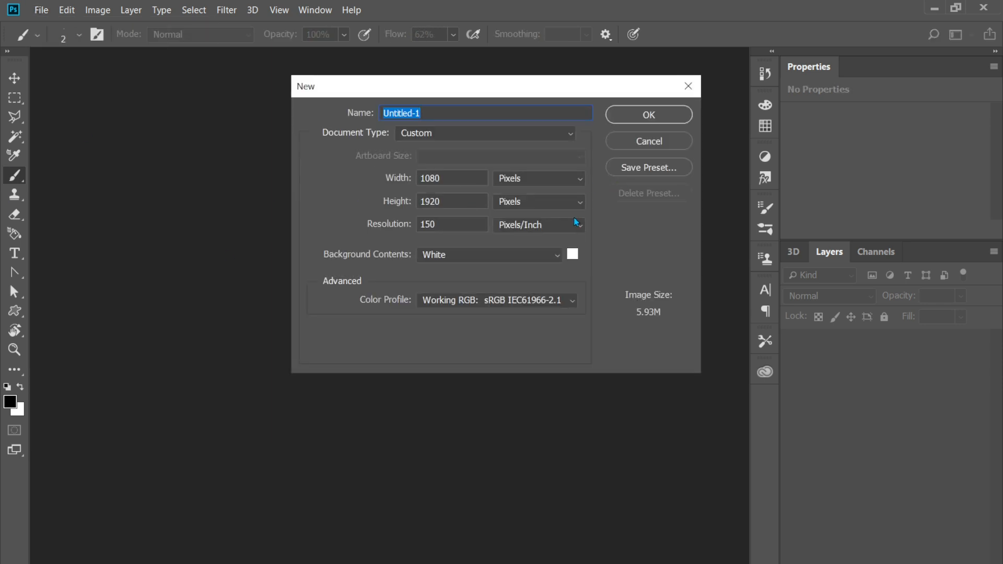
text(192)
click(452, 201)
text(1080)
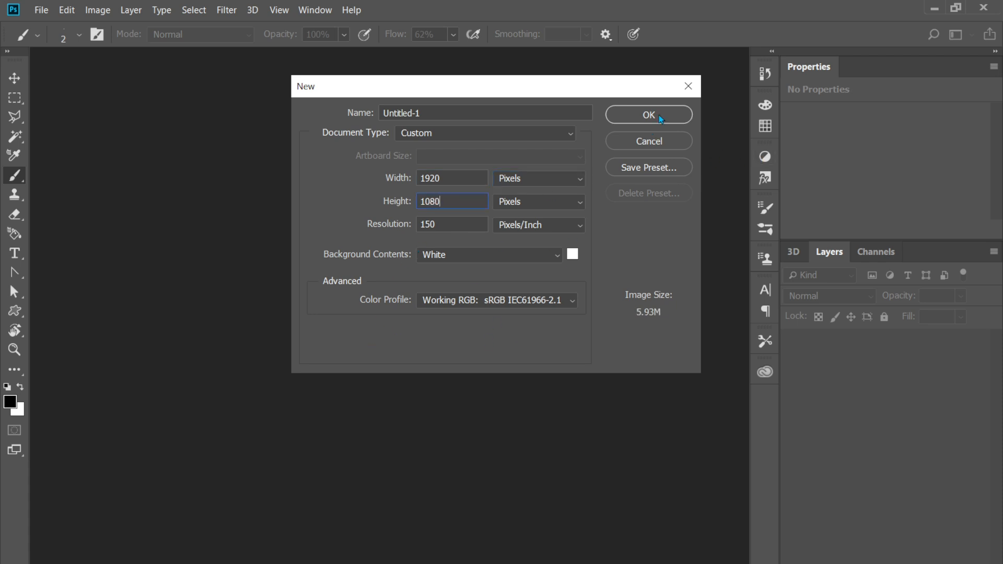
click(648, 115)
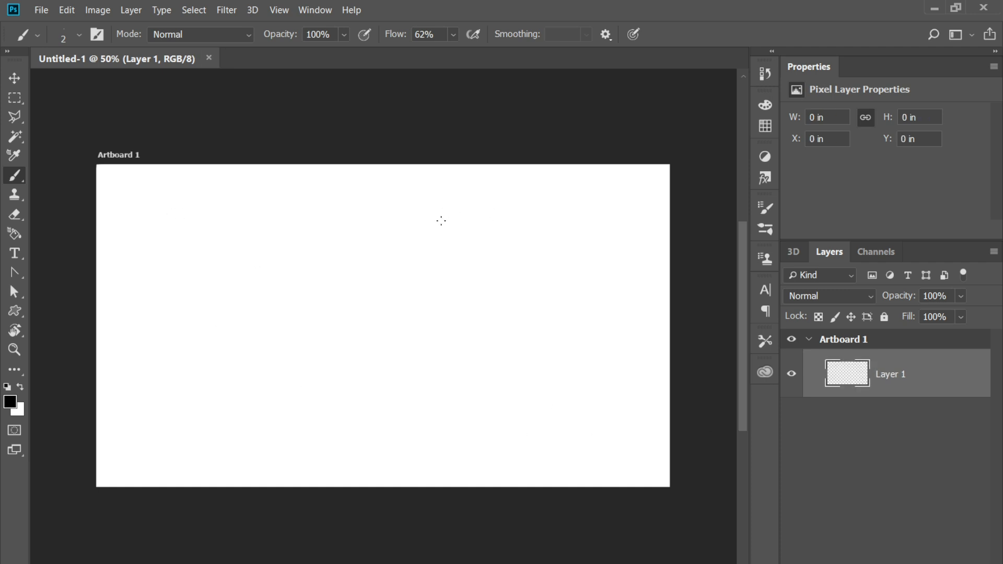
mouse_move(250, 244)
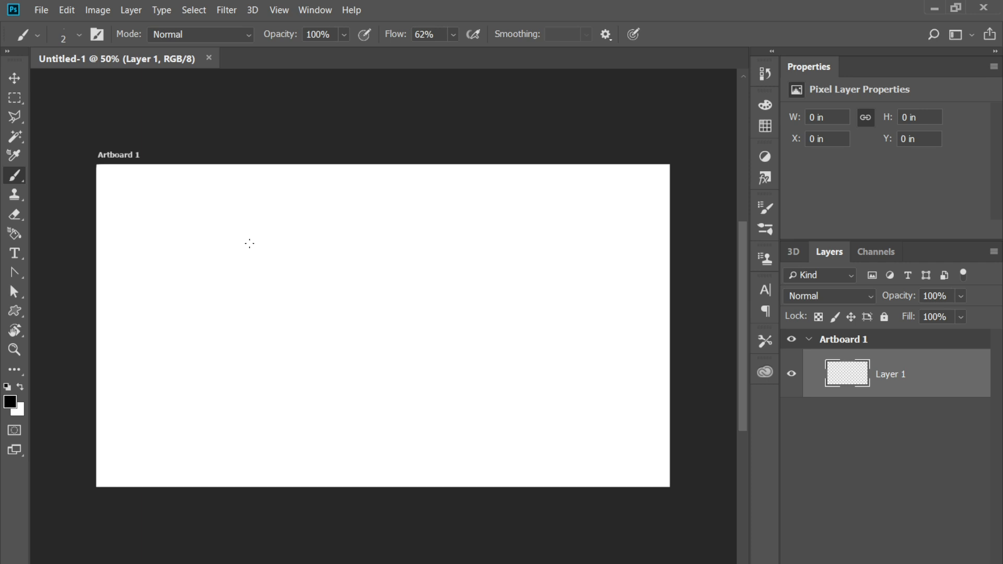
mouse_move(437, 319)
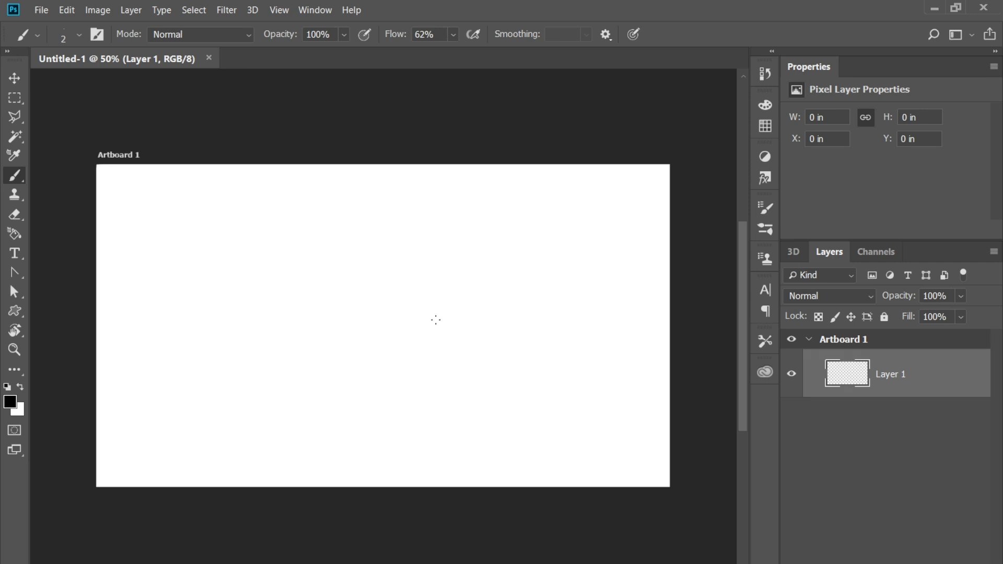
mouse_move(370, 327)
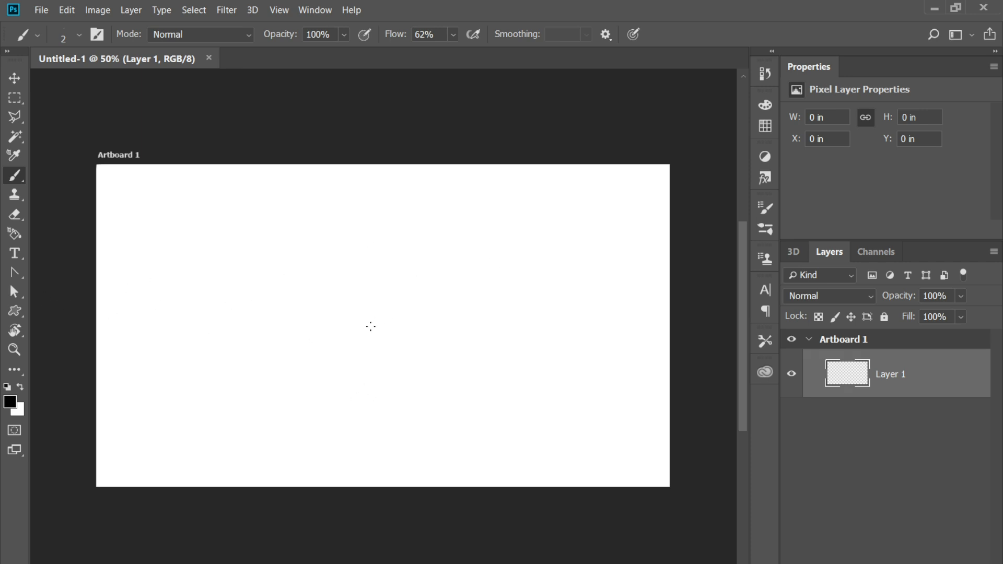
mouse_move(456, 212)
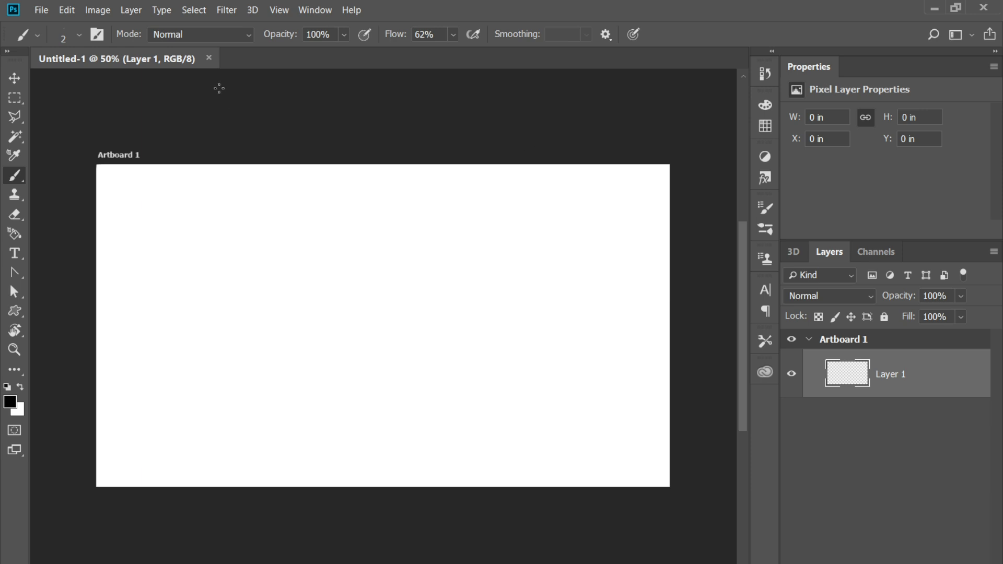
mouse_move(20, 12)
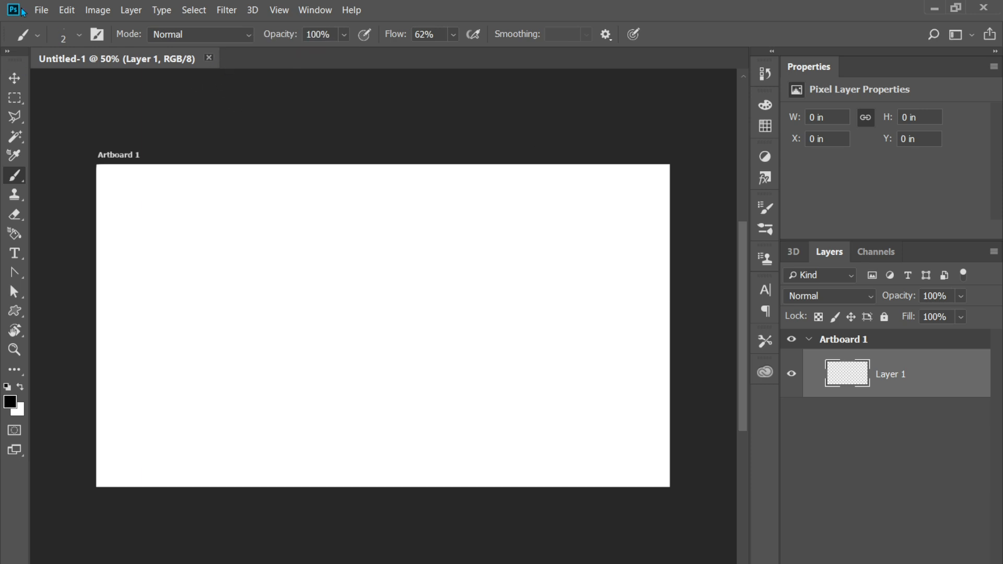